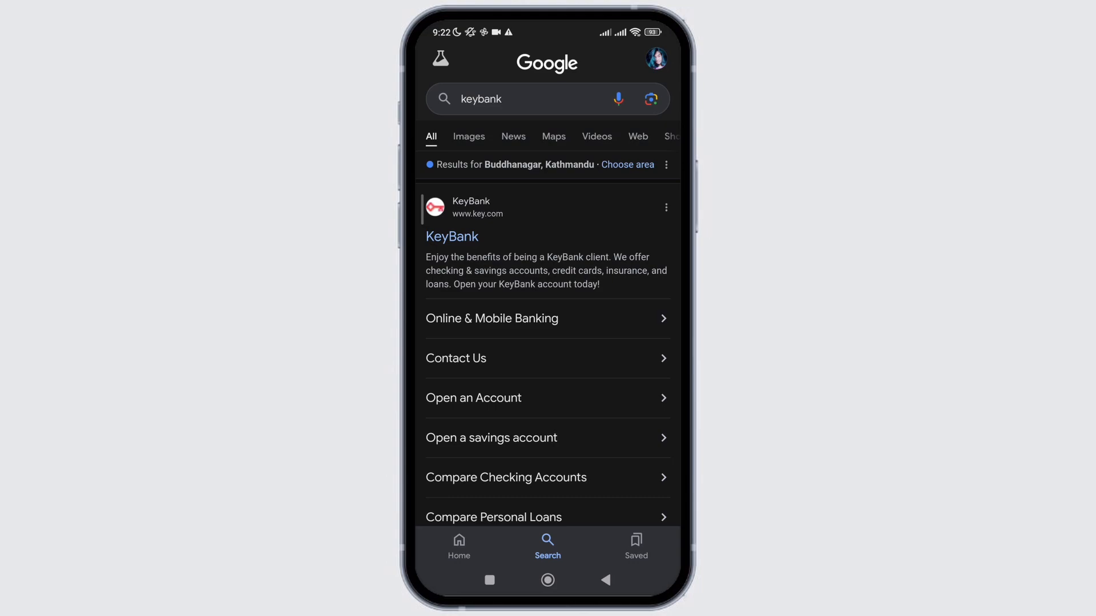
- Open the KeyBank website from the keybank search results
{"action": "left_click", "coordinate": [452, 237]}
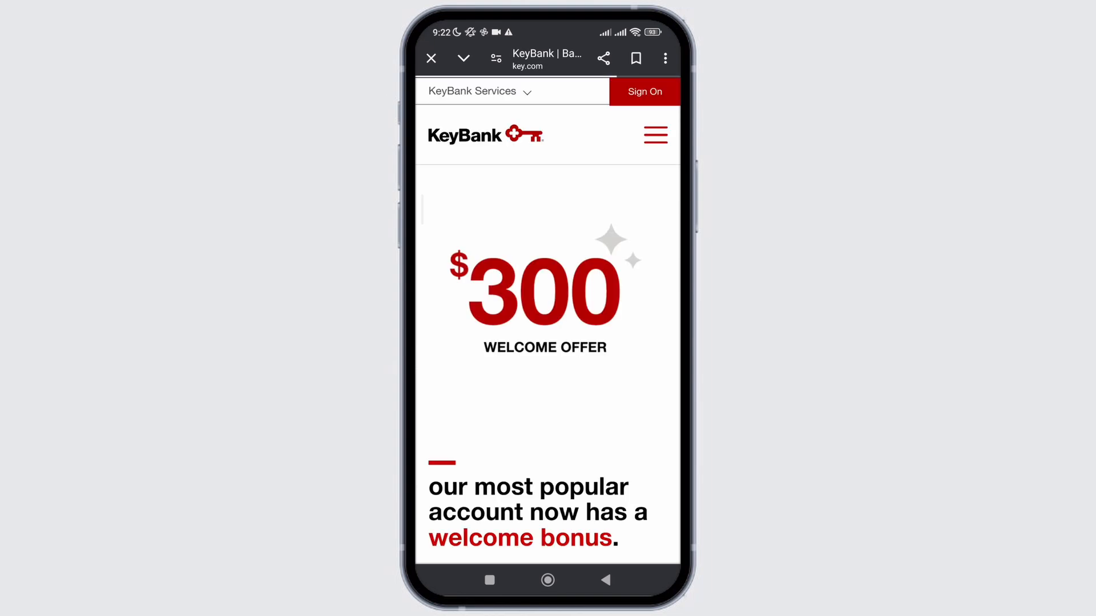
- Scroll the KeyBank home page past the welcome offer and products down to the footer links and copyright
{"action": "scroll", "scroll_direction": "down", "scroll_amount": 3}
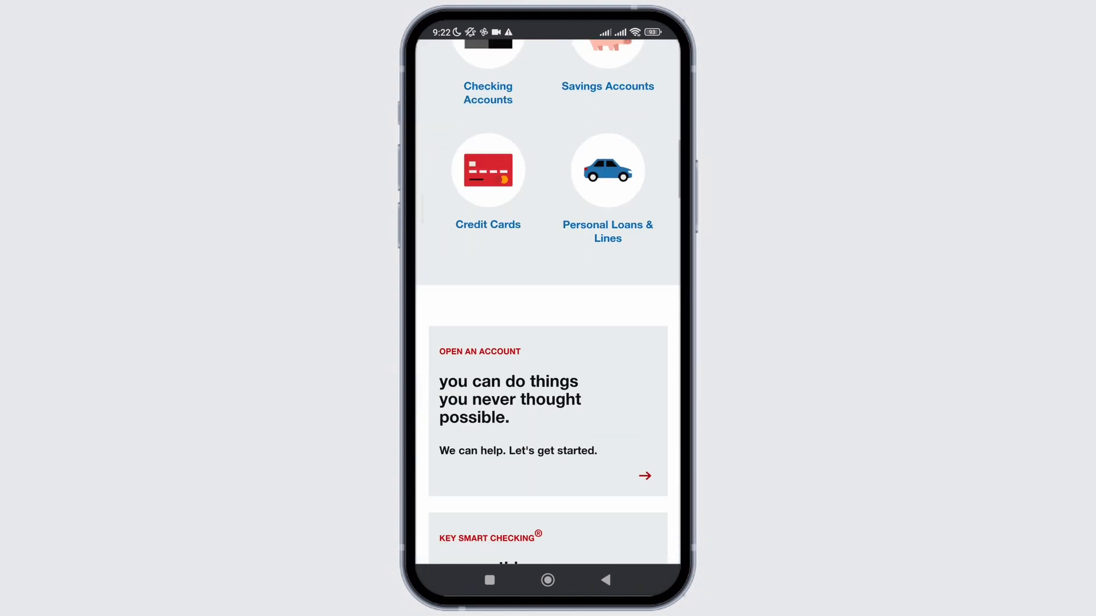
{"action": "scroll", "scroll_direction": "down", "scroll_amount": 3}
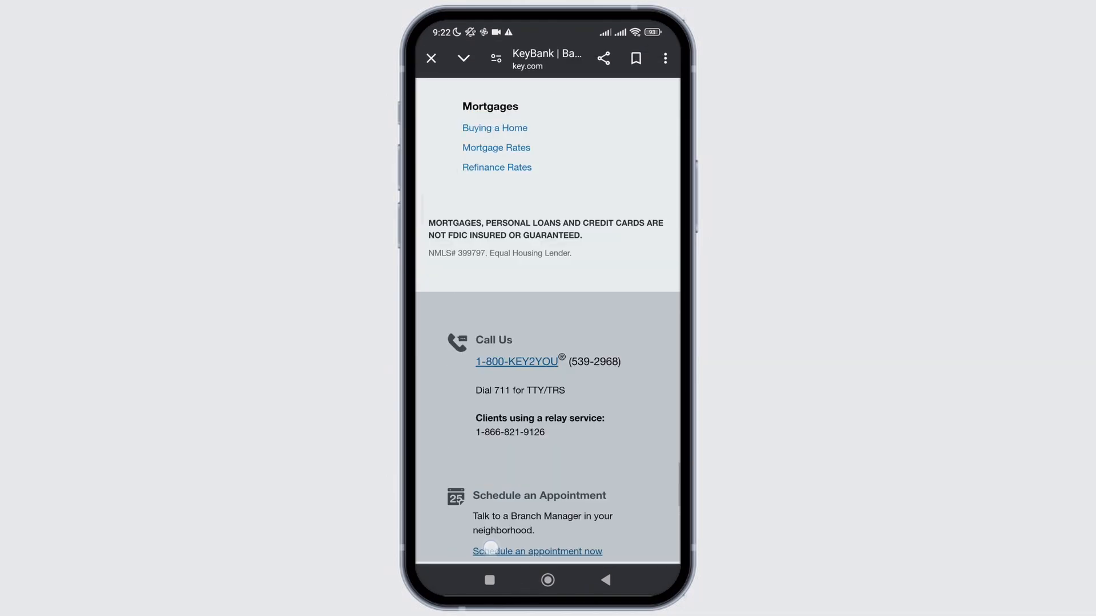
{"action": "scroll", "scroll_direction": "up", "scroll_amount": 3}
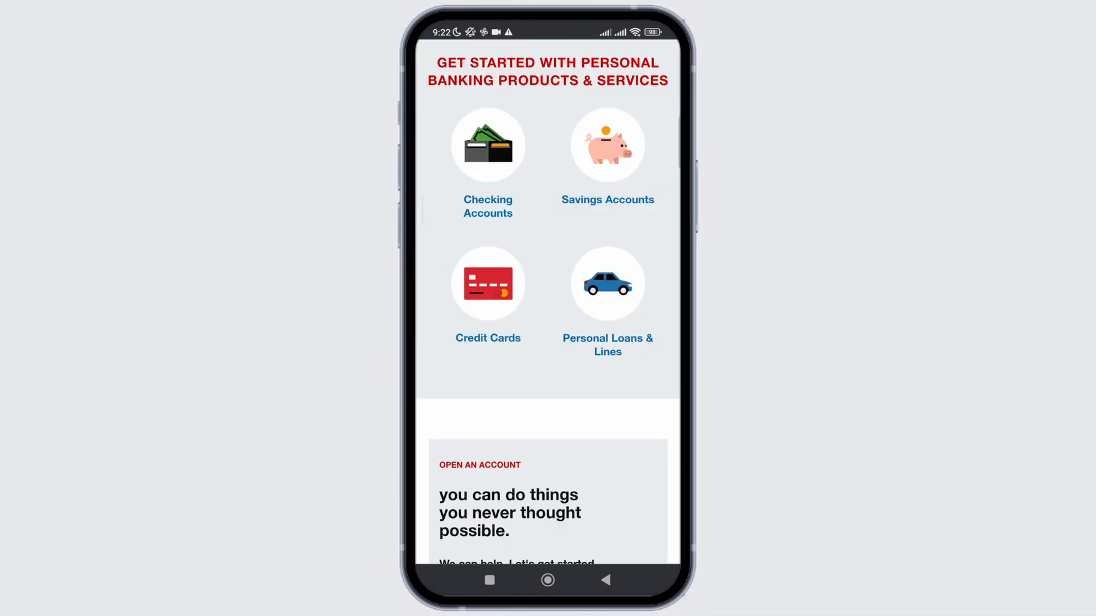
{"action": "scroll", "scroll_direction": "down", "scroll_amount": 3}
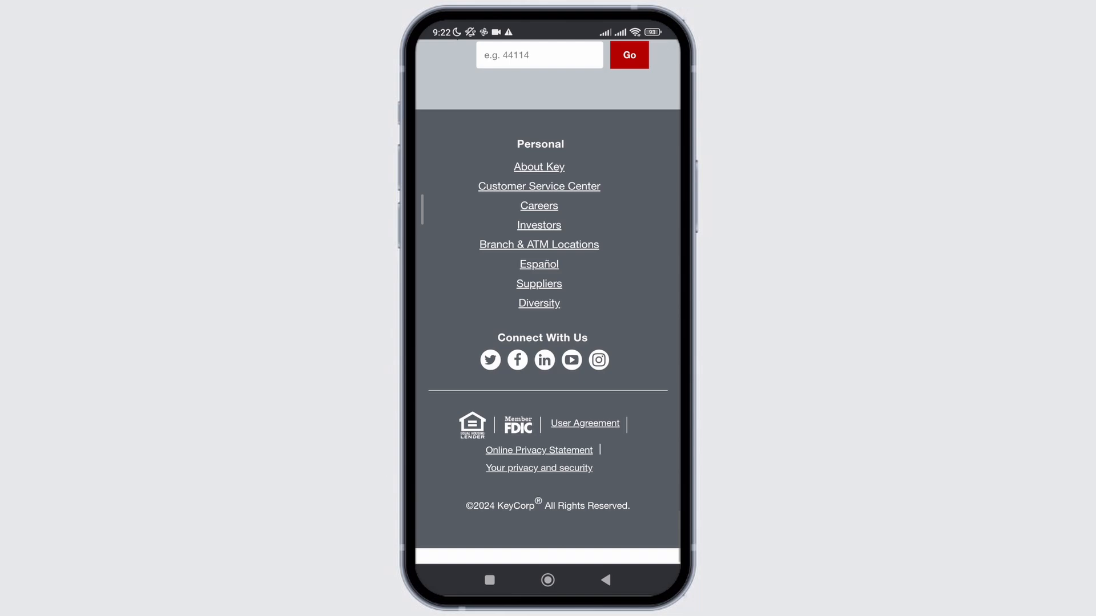